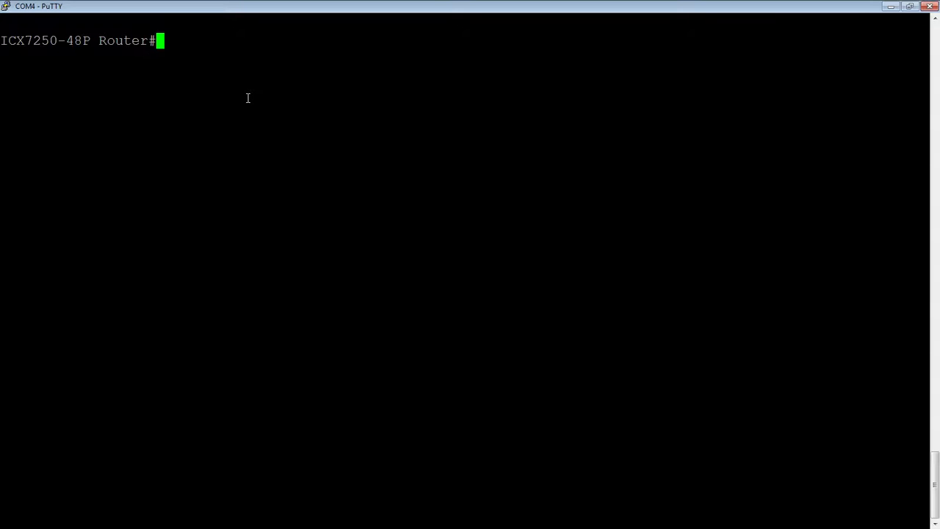
Step: List the available cable-diagnostics options with help, after an unrecognized 'clear cable tdr' attempt
type("phy")
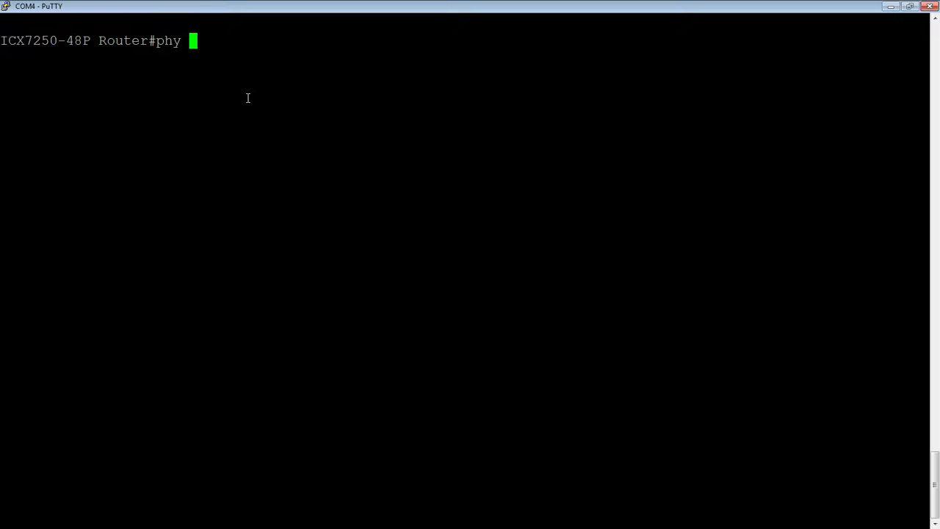
type("cable-")
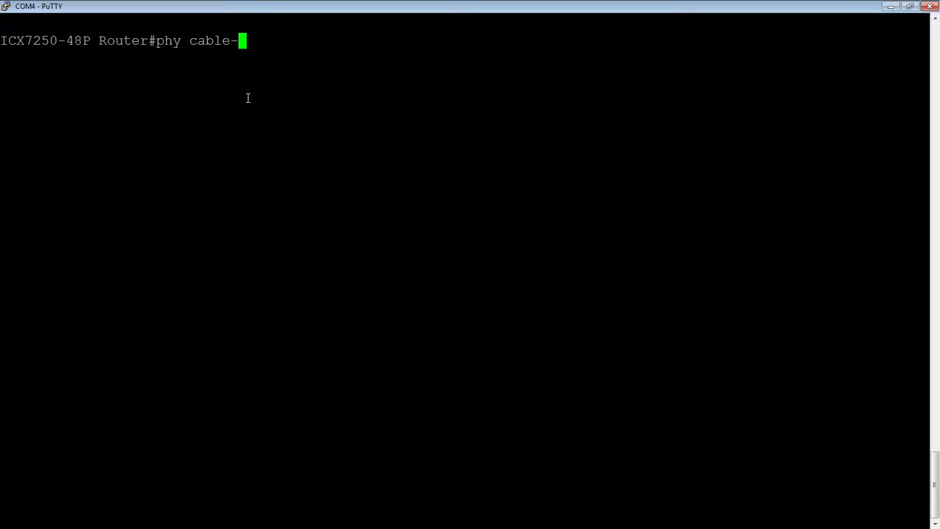
key("Tab")
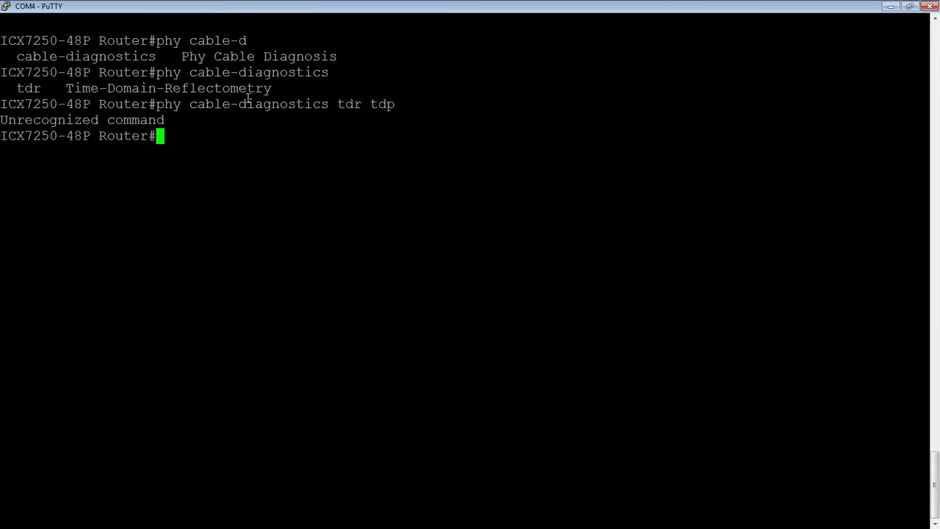
type("clear cable tdr 1/1/")
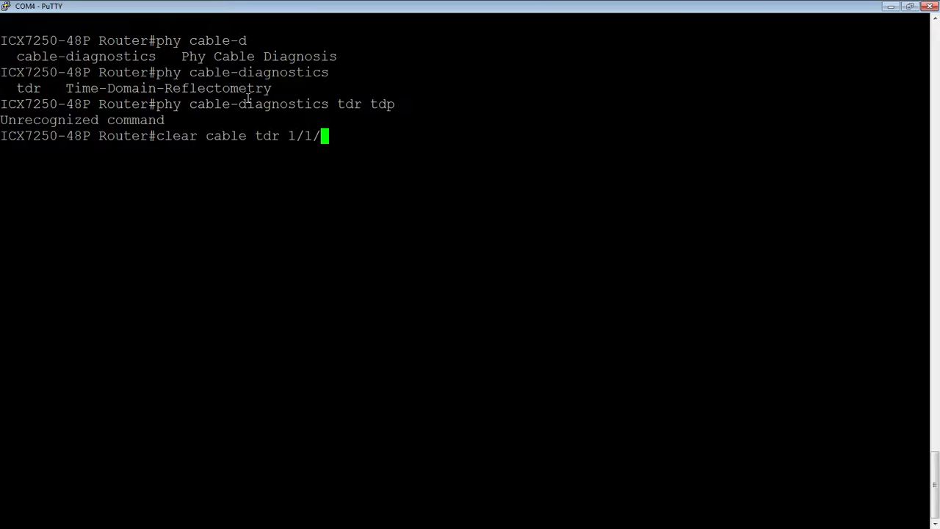
Step: Run 'phy cable-diagnostics tdr' on port 1/1/10, correcting the mistyped port number
type("phy cable-diagnostics tdr 1/1/2")
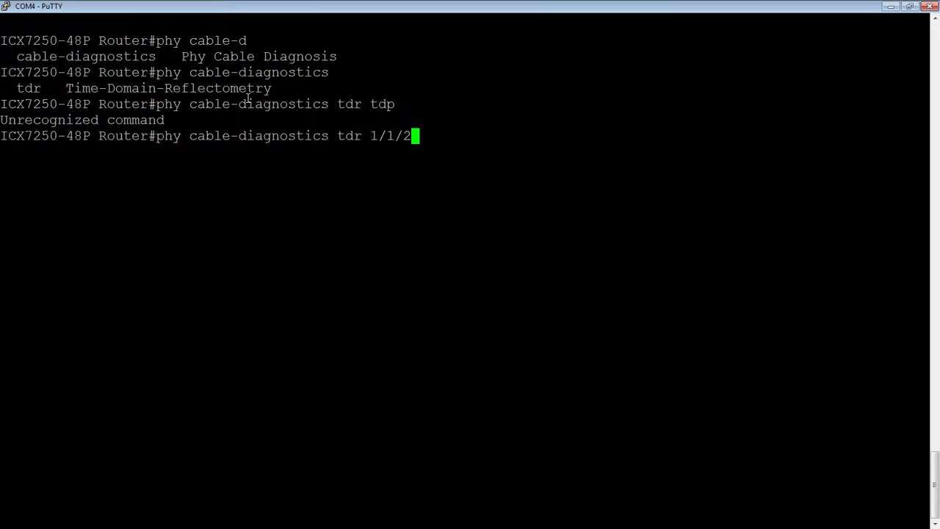
key("BackSpace")
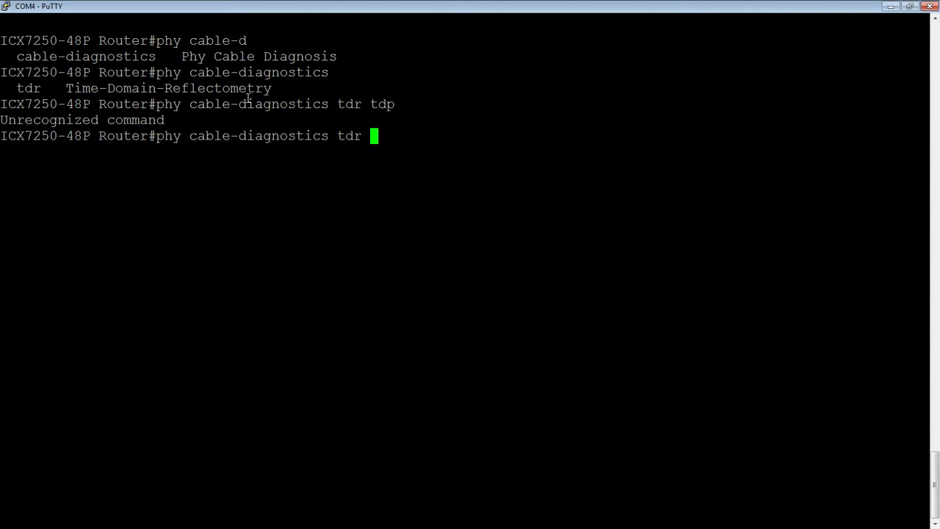
type("1/1/10")
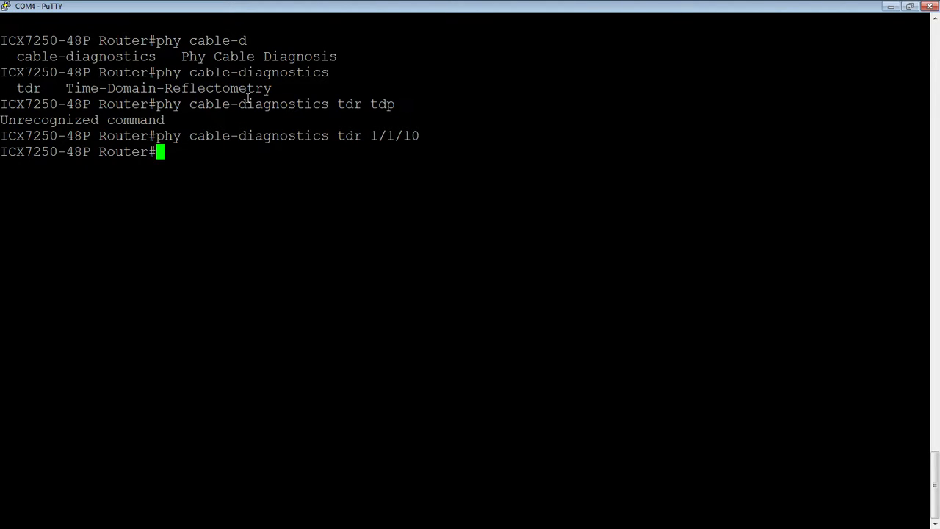
Step: Show the 1/1/10 TDR results: all four pairs open at up to 3 M, speed unknown
type("show")
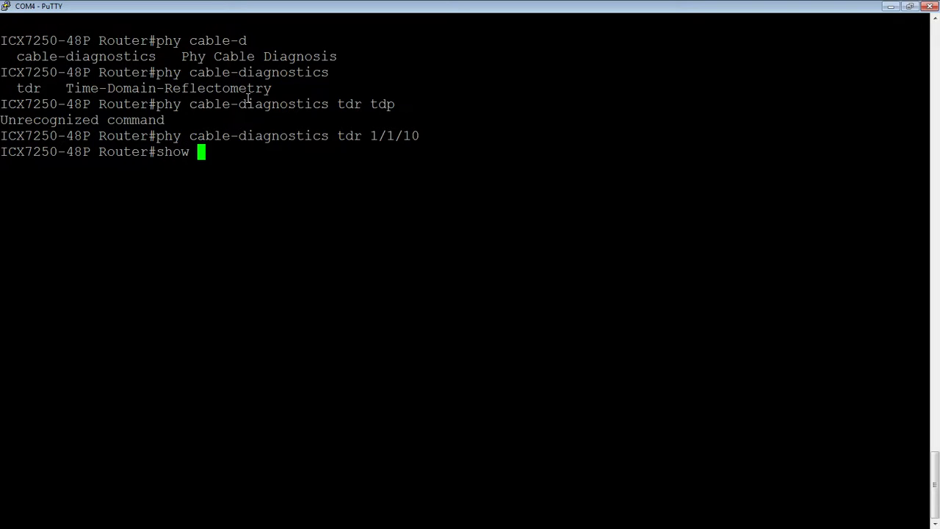
type("cable-d tdr")
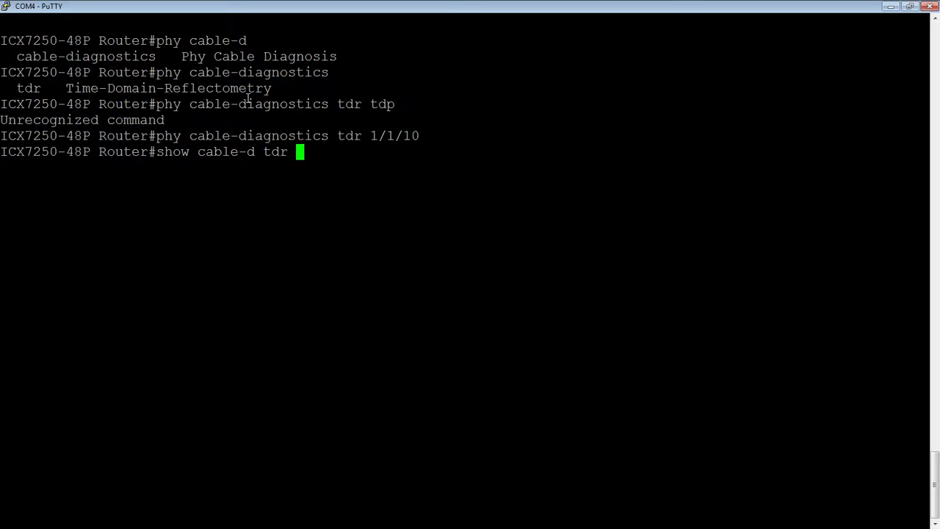
type("1/1/10")
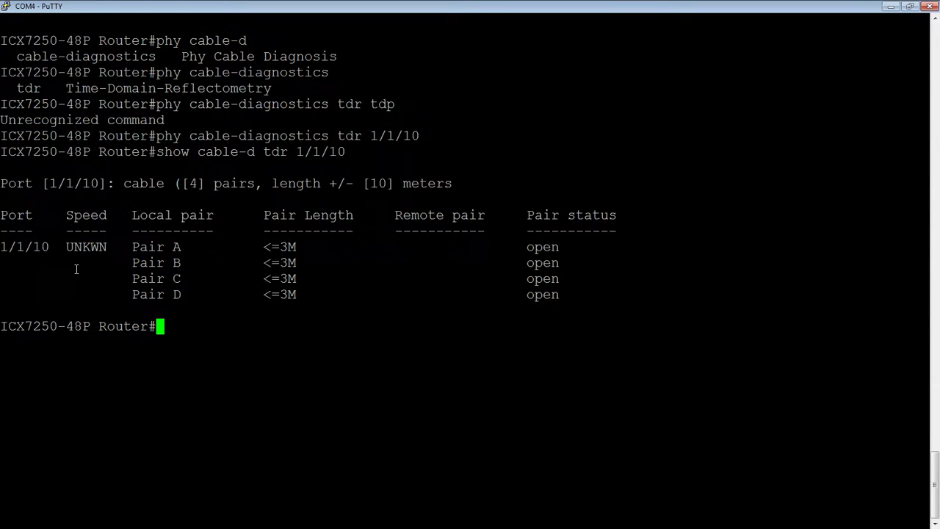
mouse_move(116, 252)
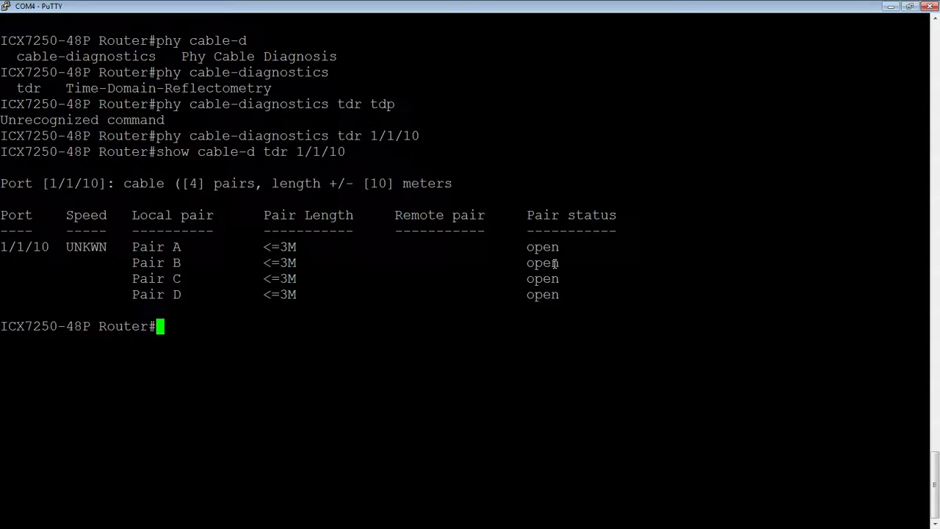
Step: Test port 1/1/1 and show its results: 1000M, all pairs terminated under 10 M
type("phy cable-diagnostics tdr 1/1/1")
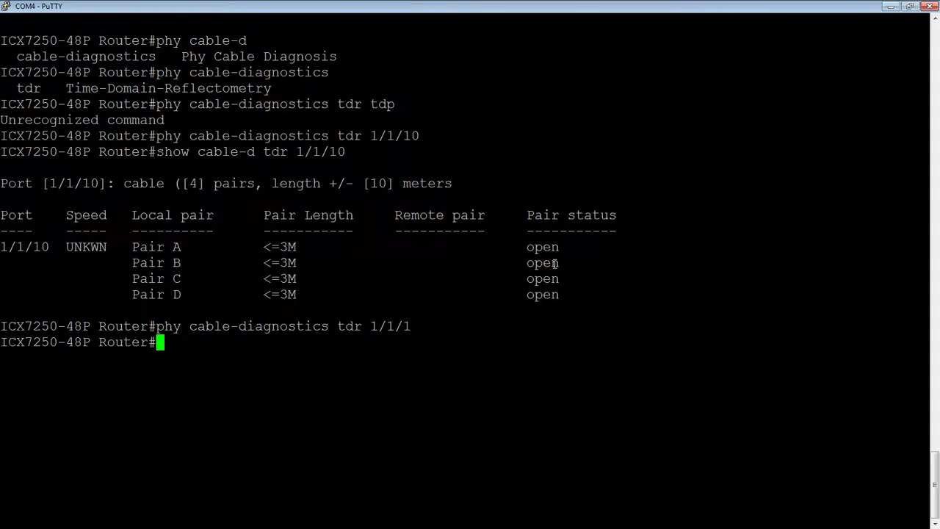
type("phy cable-diagnostics t")
type("show cable-d tdr 1/1/1")
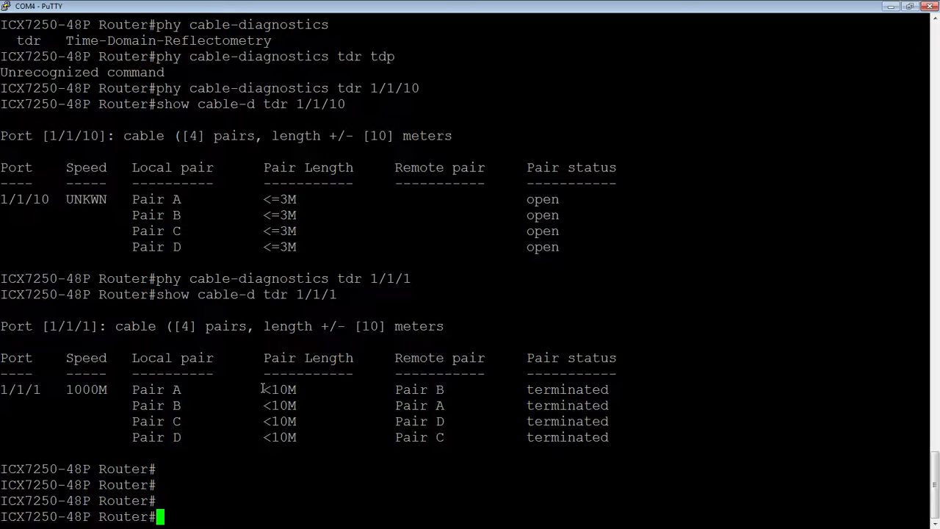
scroll("down", 3)
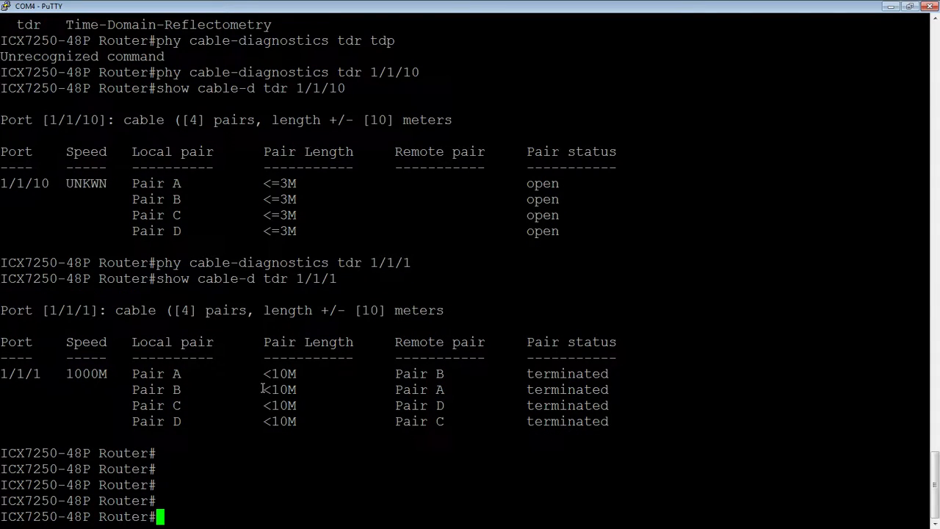
mouse_move(16, 401)
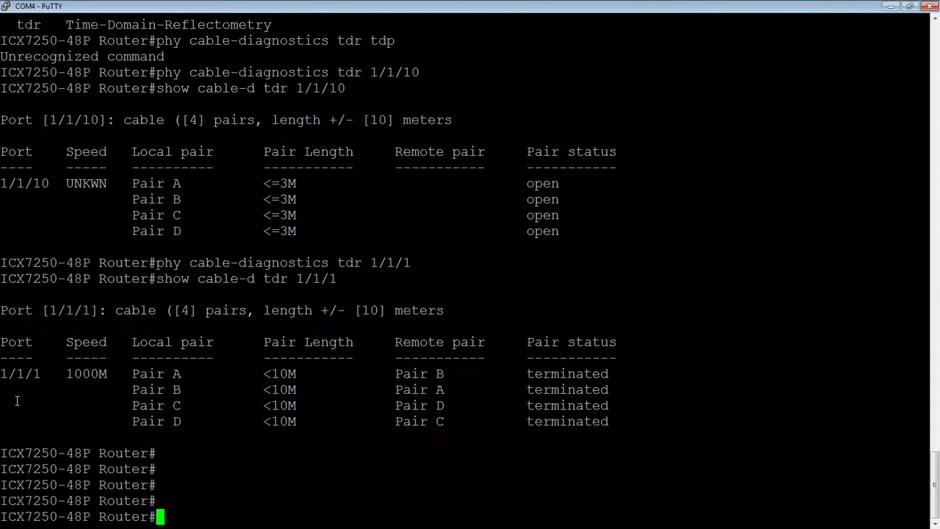
Step: Test port 1/1/3 and show its results: 1000M, all pairs terminated at 10-50 M
type("phy cable-diagnostics tdr 1/1/3")
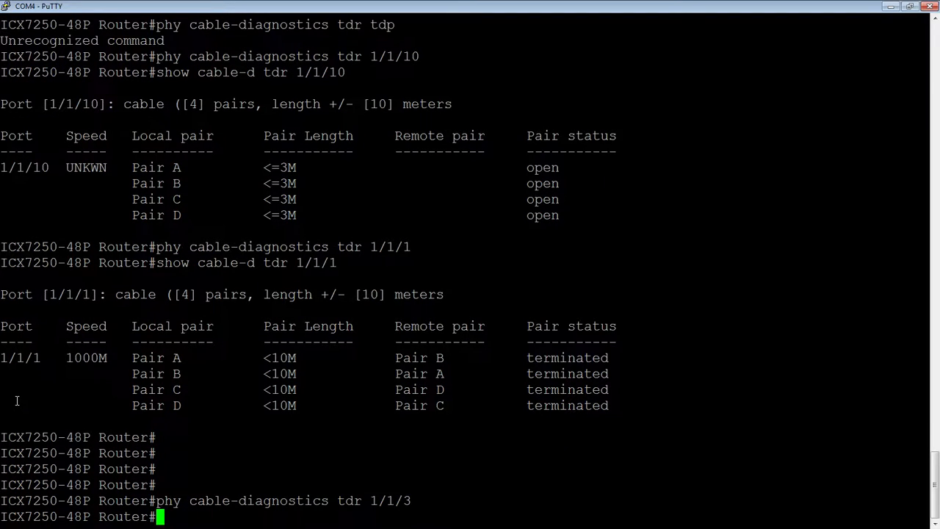
type("show cable-d tdr 1/1/1")
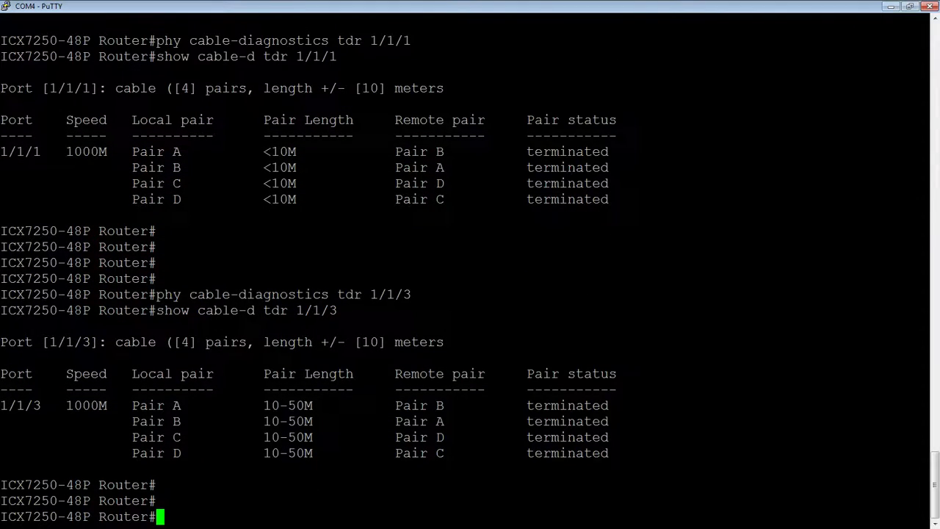
mouse_move(328, 394)
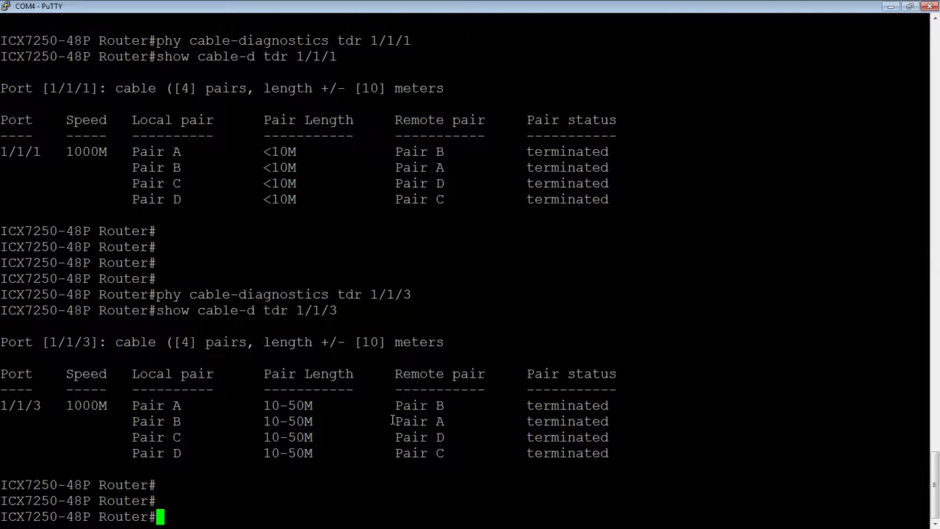
mouse_move(218, 413)
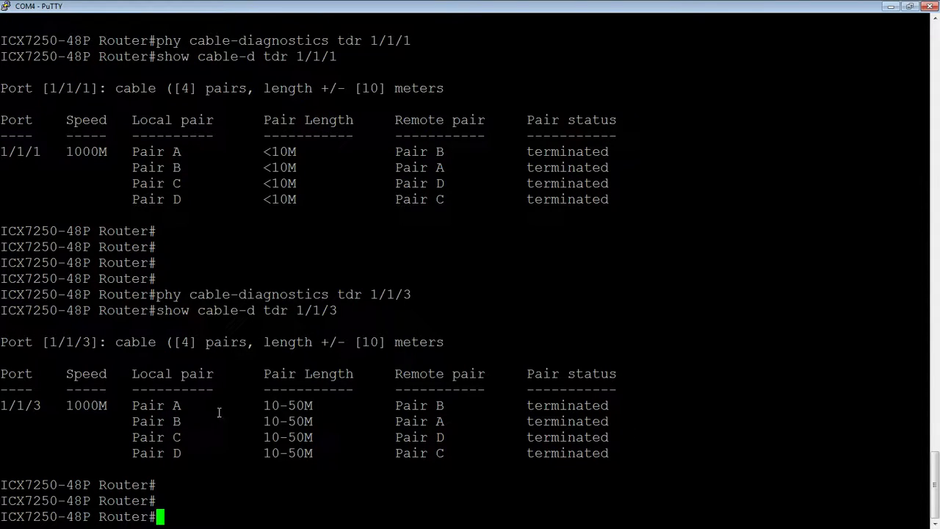
mouse_move(356, 439)
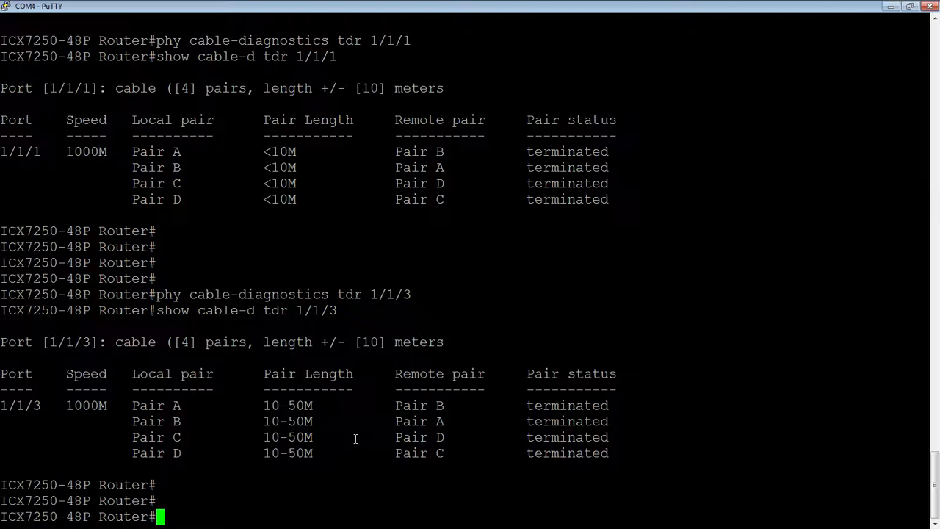
Step: Test port 1/1/2 and show its results: pair A unknown, B open, C and D terminated
type("phy cable-diagnostics tdr 1/1/3")
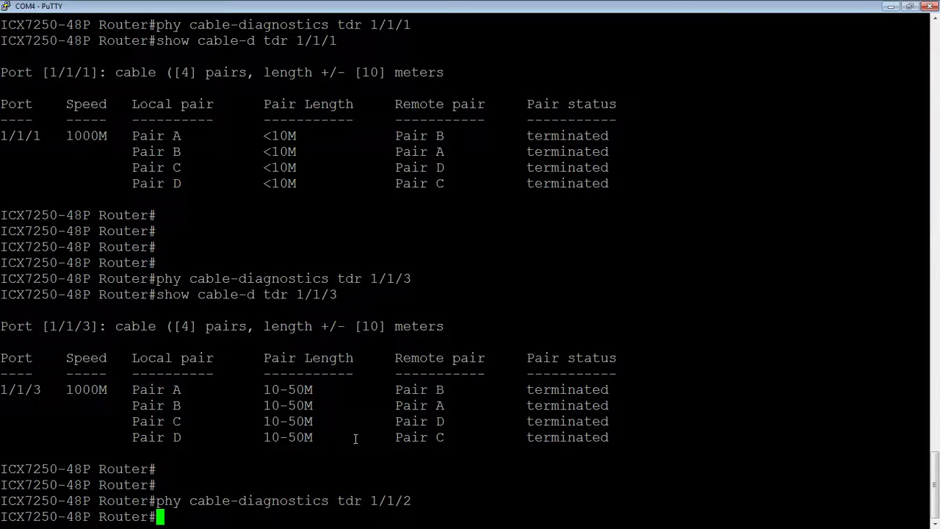
type("show cable-d tdr 1/1/3")
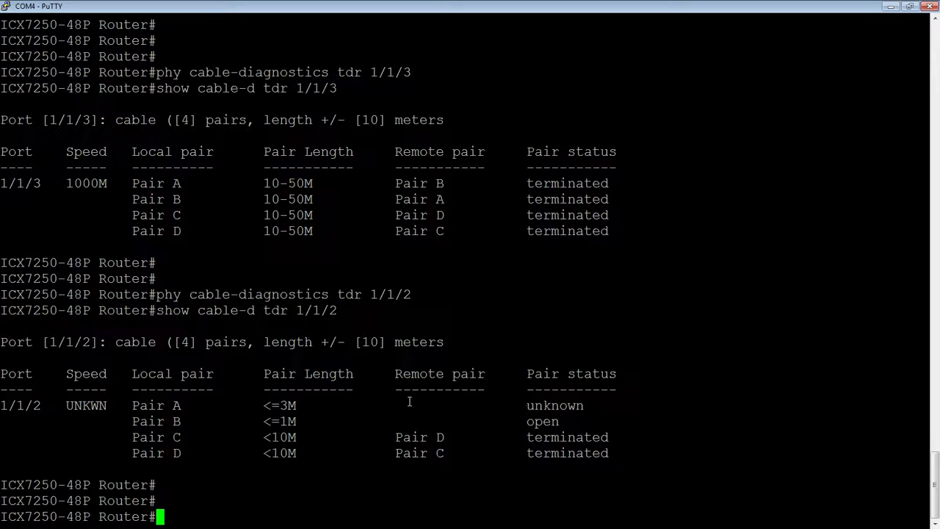
mouse_move(482, 429)
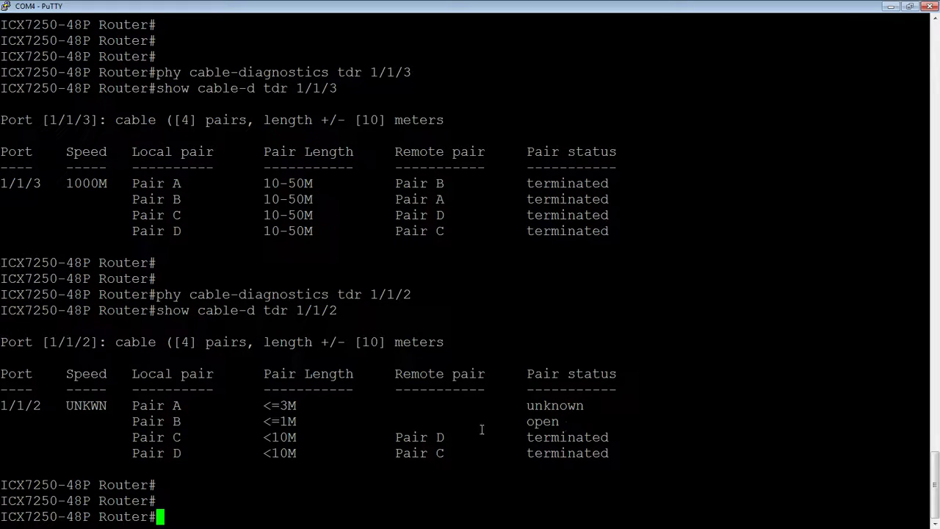
mouse_move(317, 421)
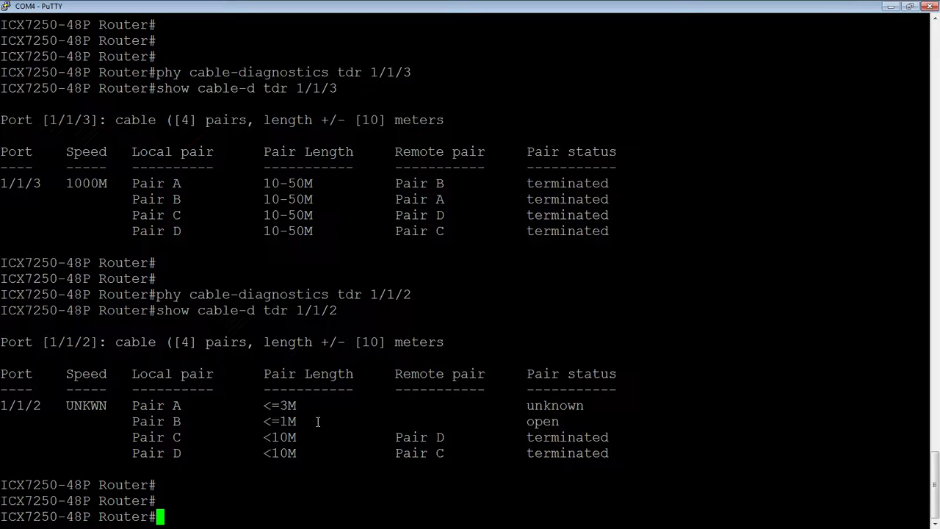
mouse_move(497, 429)
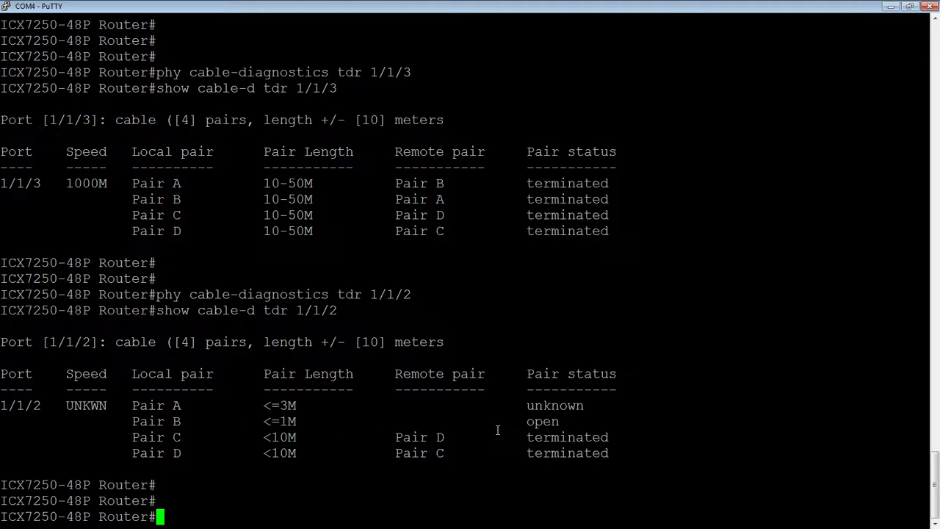
mouse_move(179, 454)
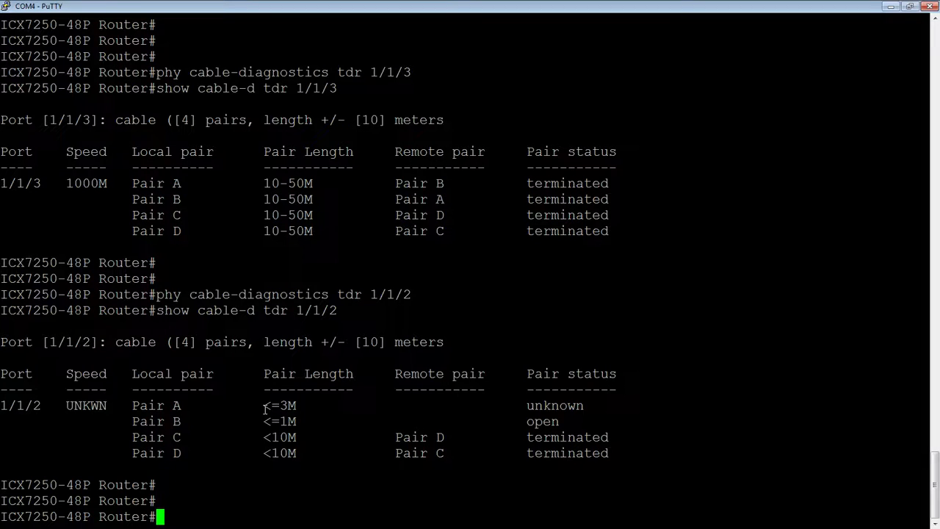
Step: Test port 1/1/4 and show its results: all four pairs crosstalk at up to 2 M
type("show cable-d tdr 1/1/2")
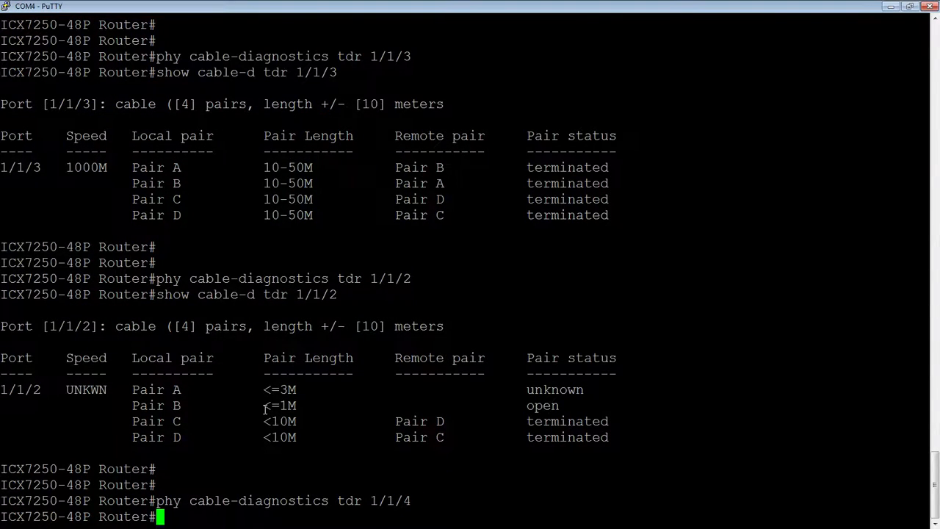
type("show cable-d tdr 1/1/4")
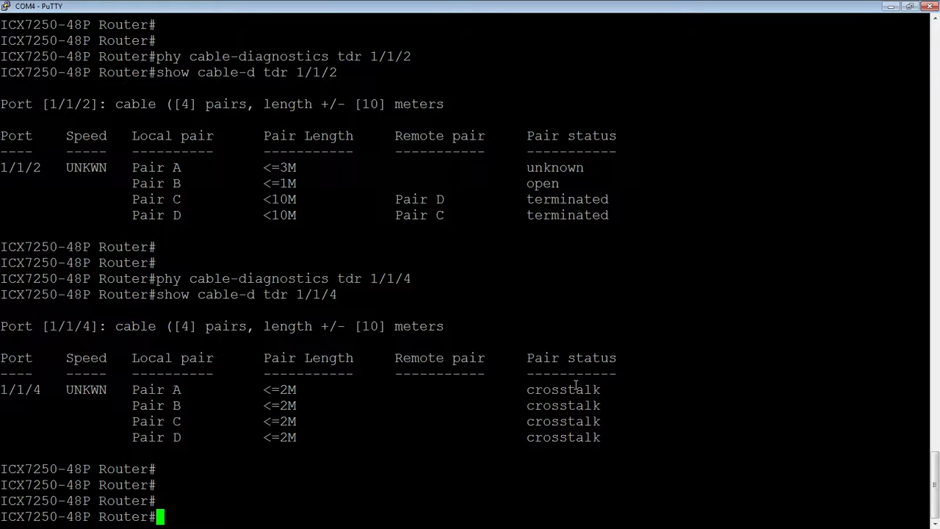
mouse_move(562, 409)
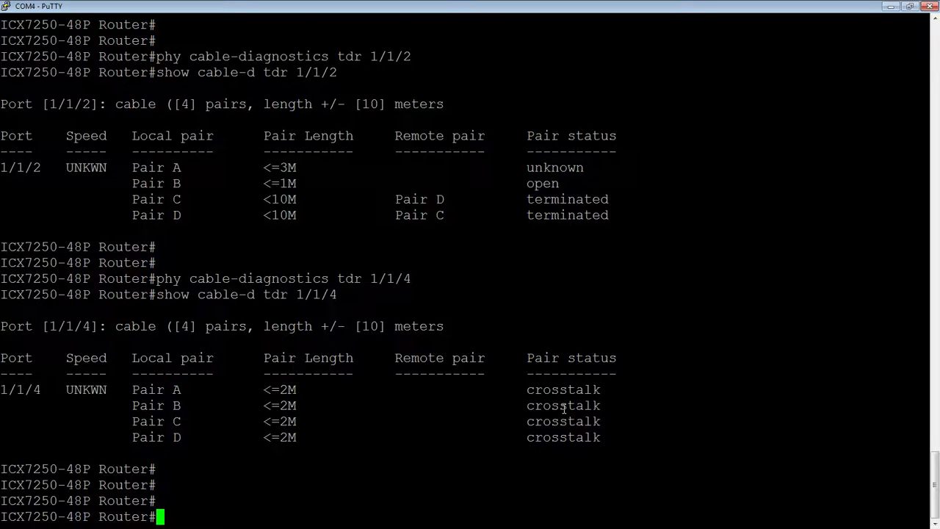
mouse_move(198, 409)
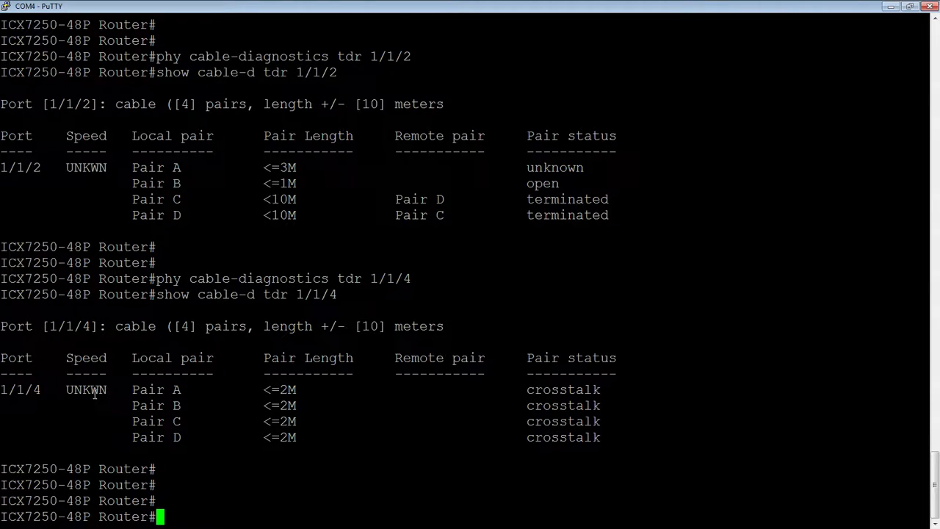
mouse_move(180, 384)
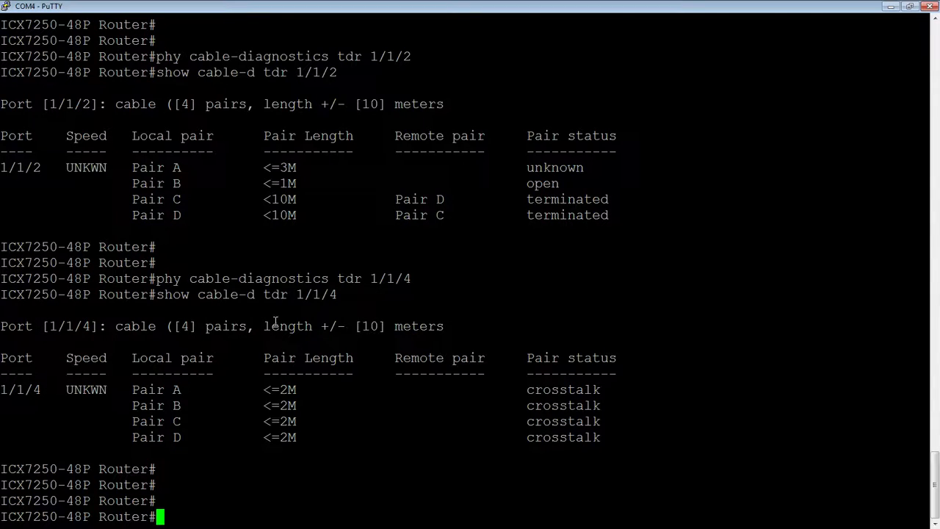
mouse_move(452, 326)
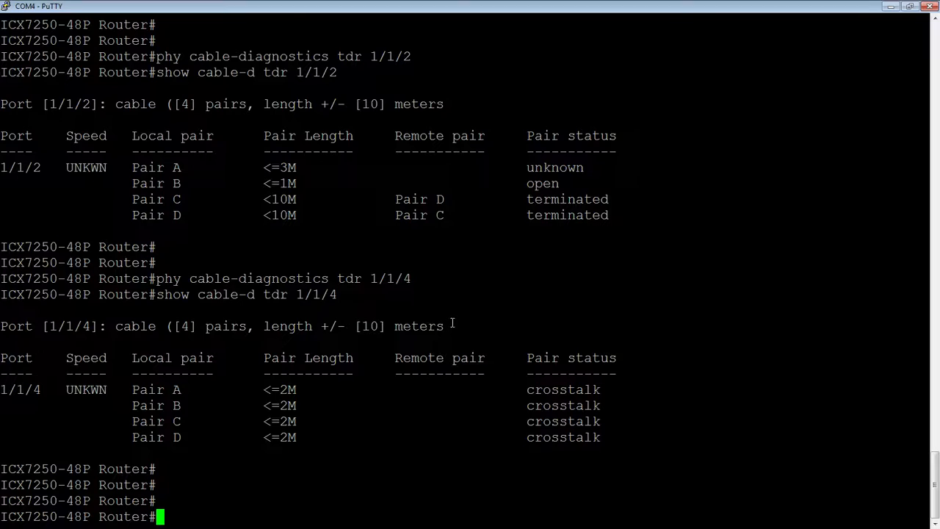
mouse_move(136, 326)
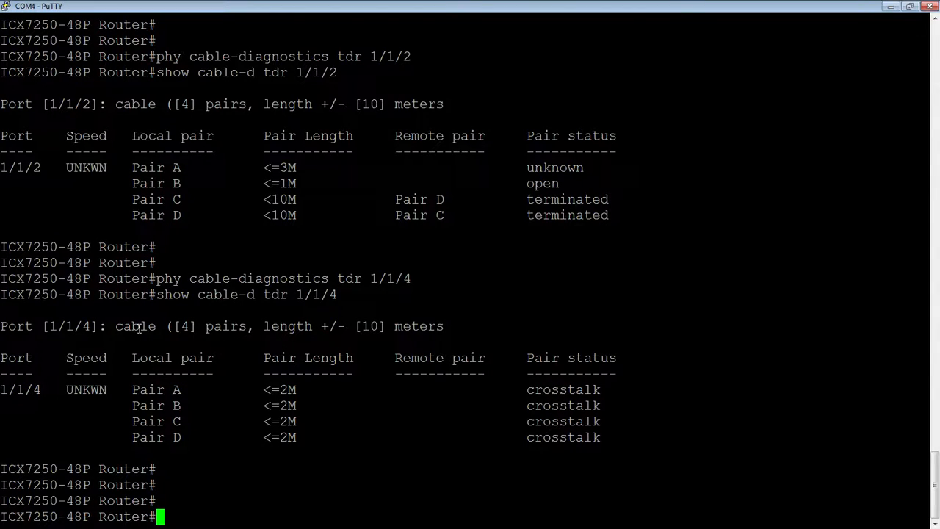
mouse_move(331, 364)
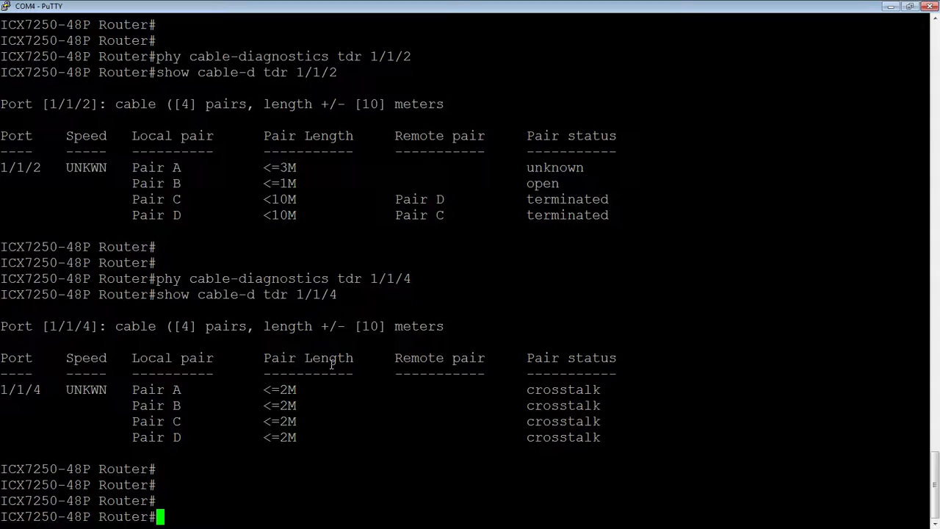